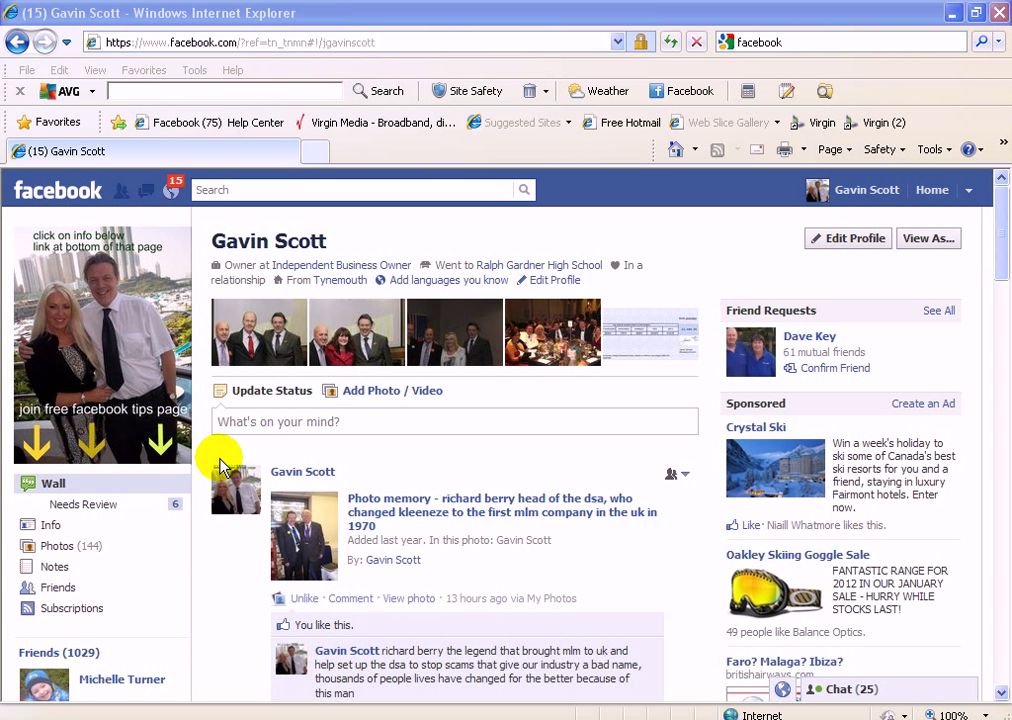
# - View the memory post's picture of two men in suits in the Wall Photos viewer
pyautogui.scroll(-3)
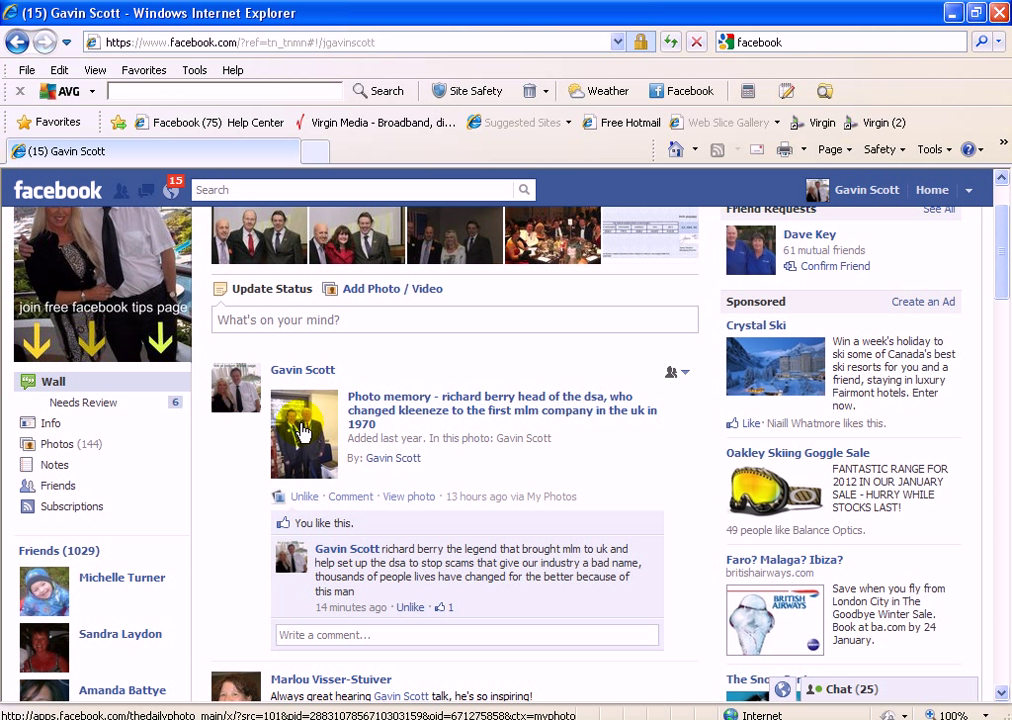
pyautogui.moveTo(476, 356)
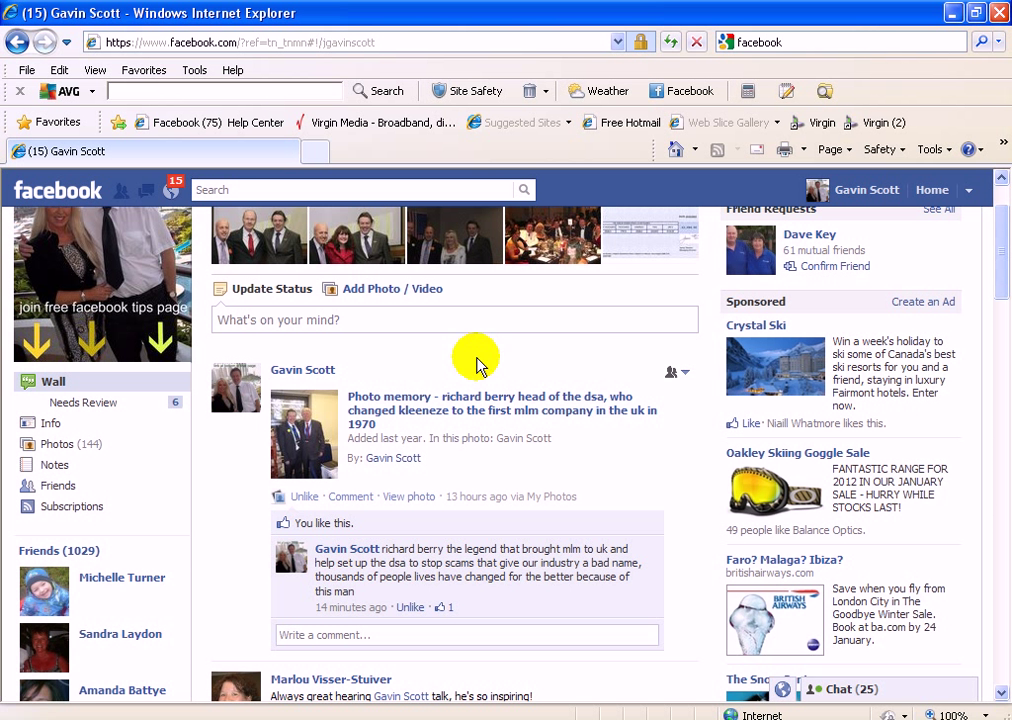
pyautogui.moveTo(296, 442)
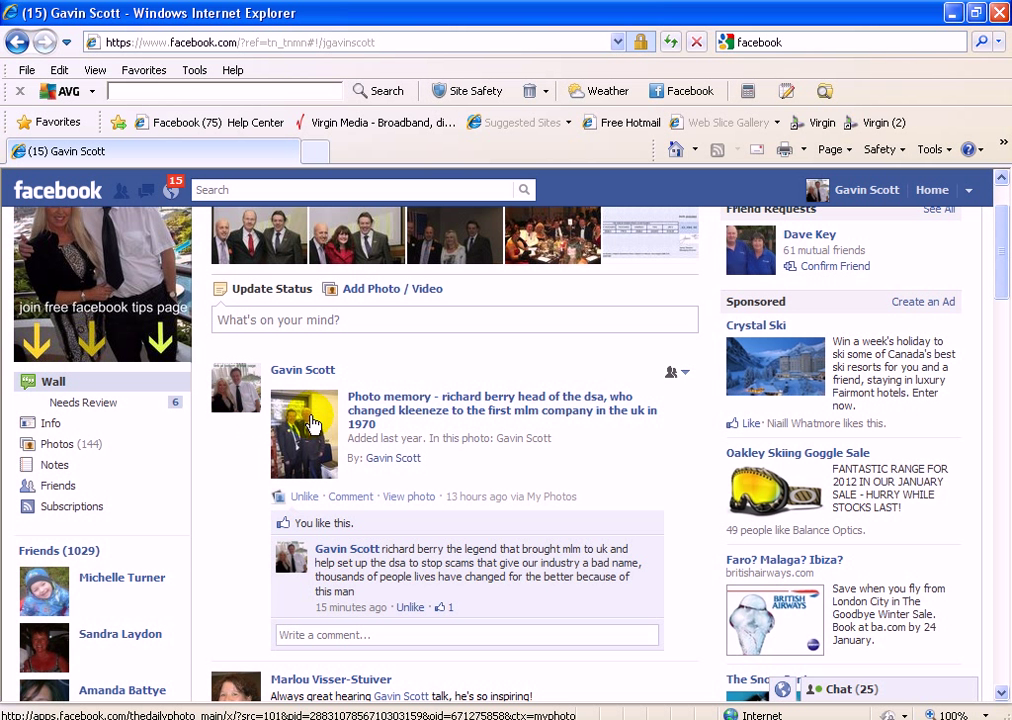
pyautogui.click(304, 432)
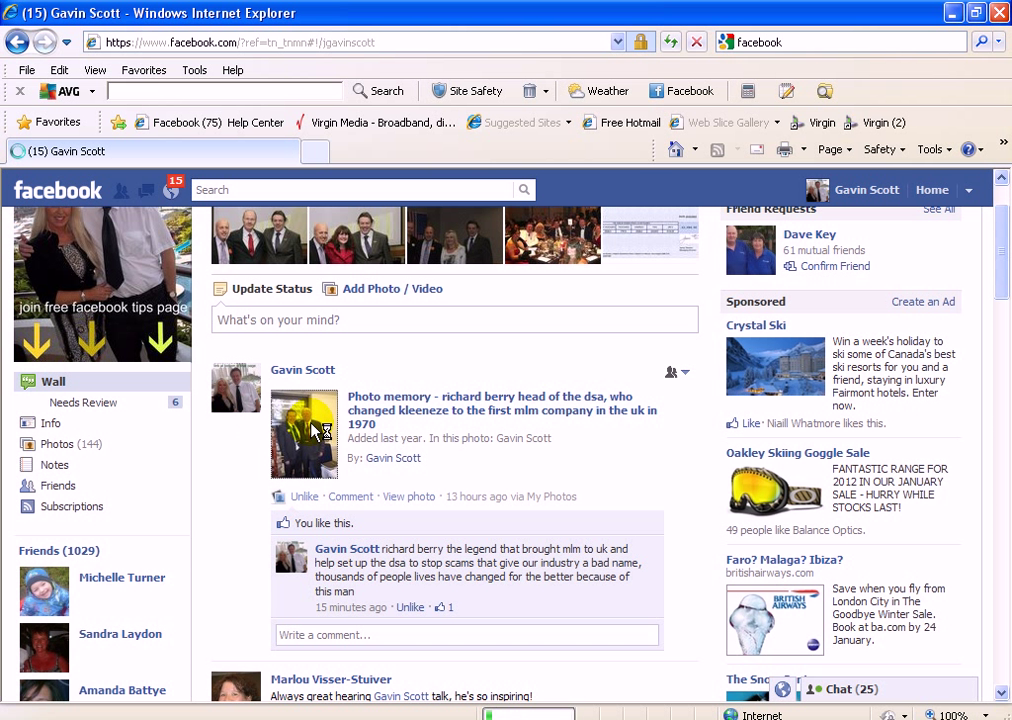
pyautogui.click(304, 432)
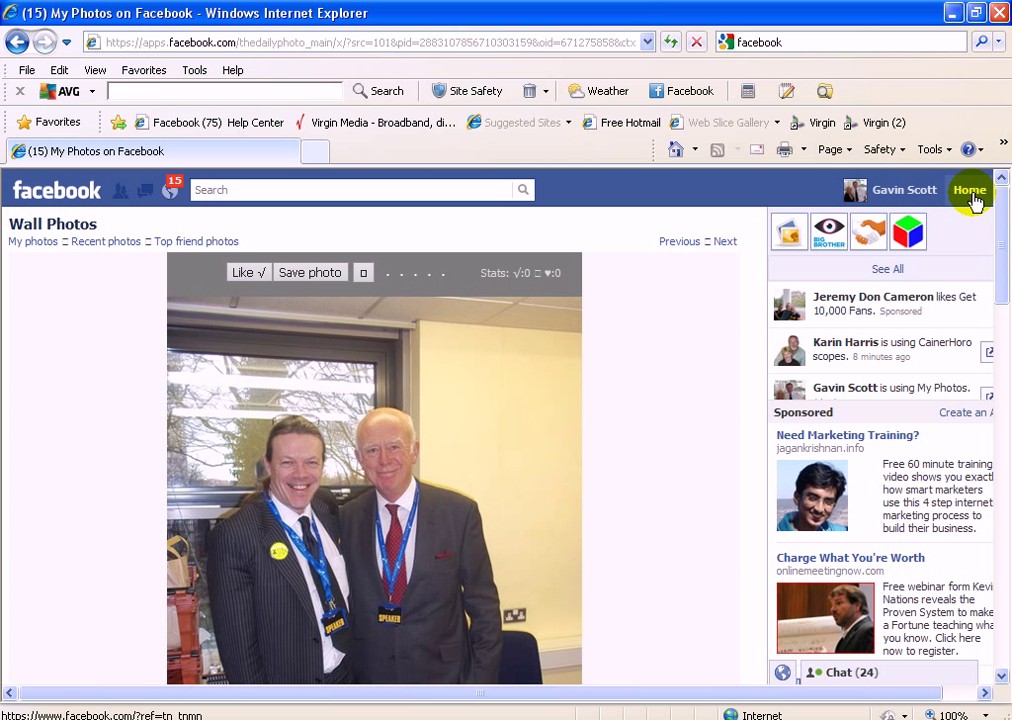
# - Reach General Account Settings from Home via the account dropdown's Account Settings entry
pyautogui.click(968, 190)
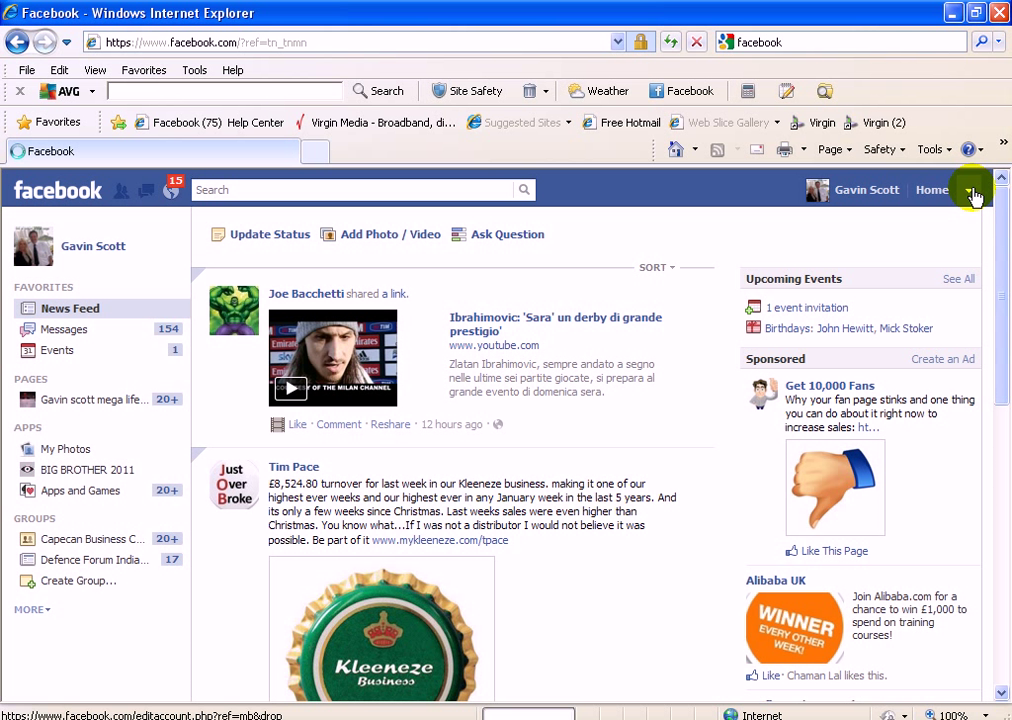
pyautogui.click(972, 188)
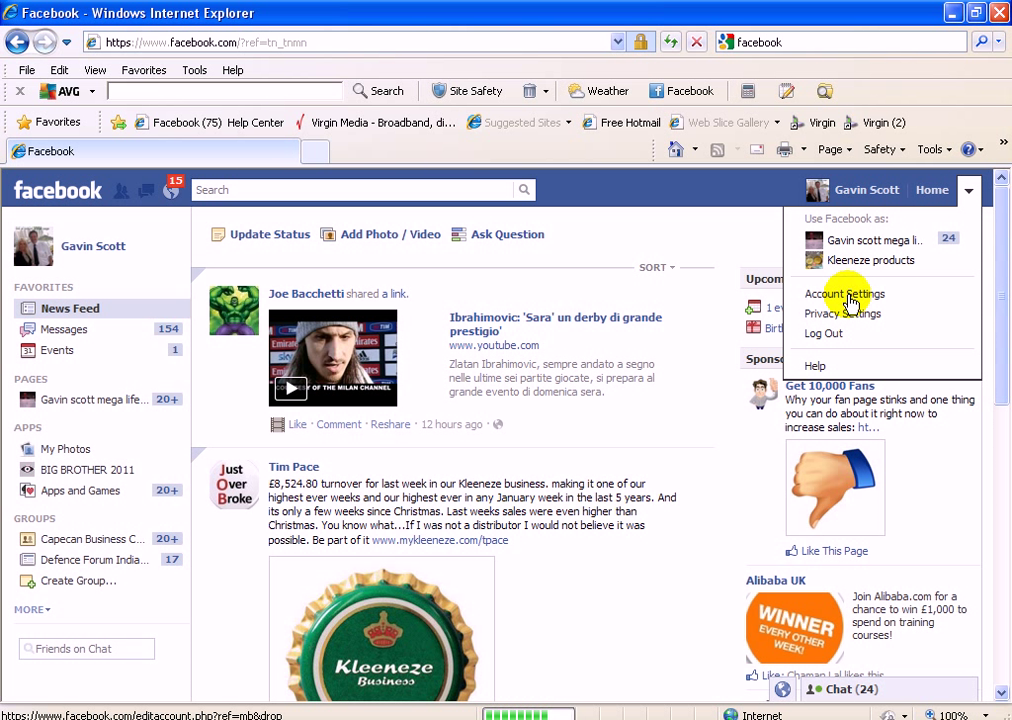
pyautogui.click(844, 292)
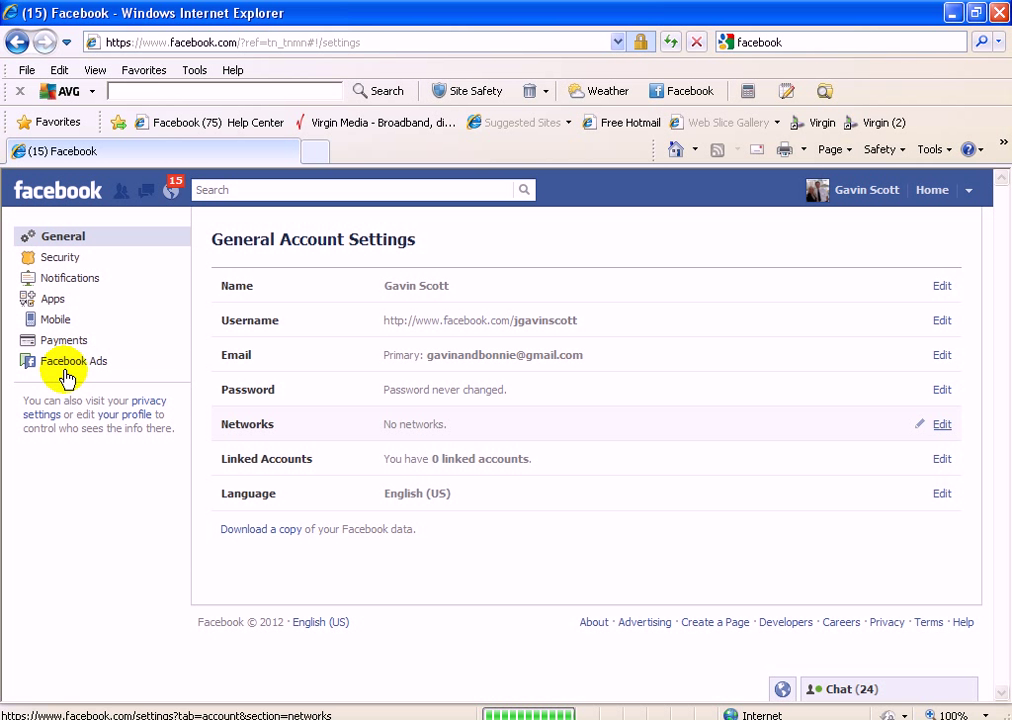
# - Go to the Facebook Ads section and edit the social ads setting
pyautogui.click(72, 360)
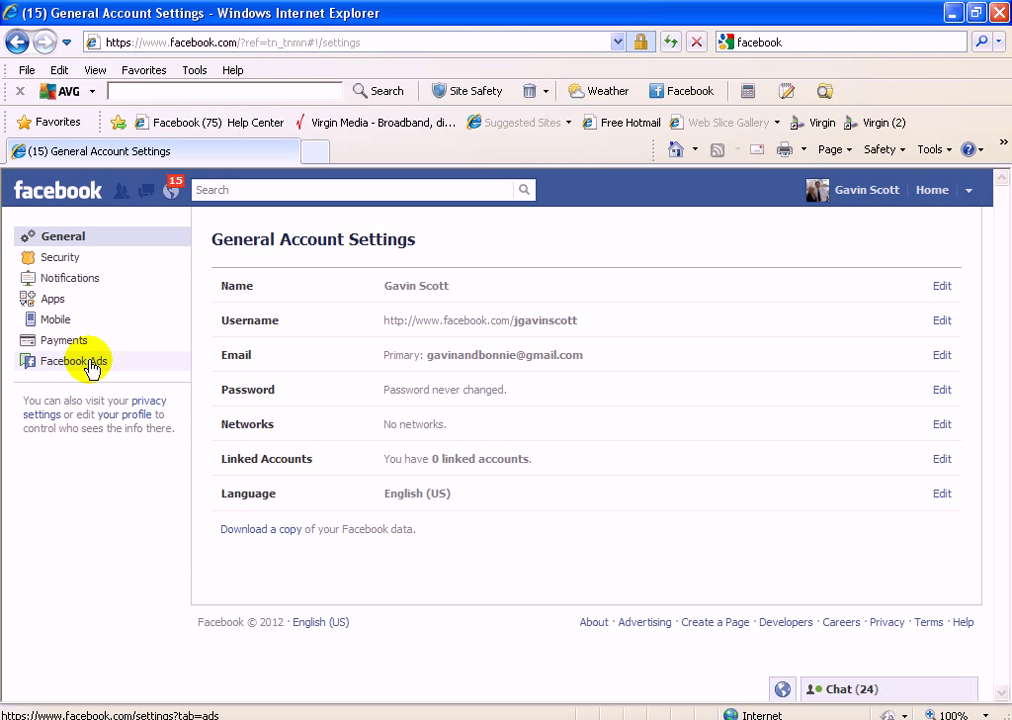
pyautogui.click(72, 360)
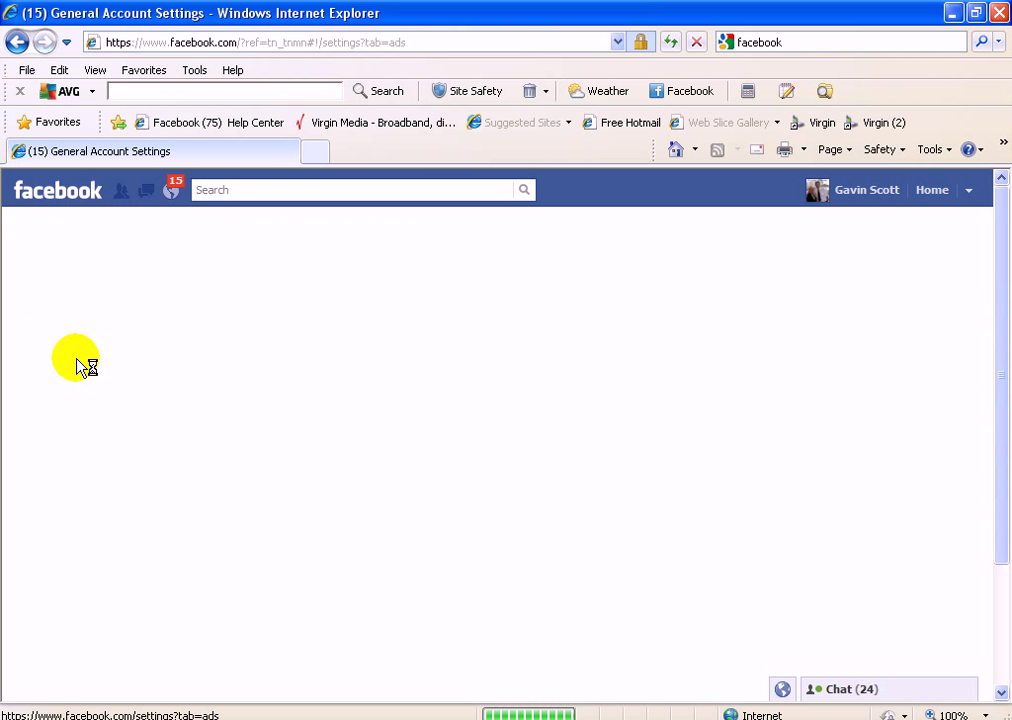
pyautogui.click(80, 360)
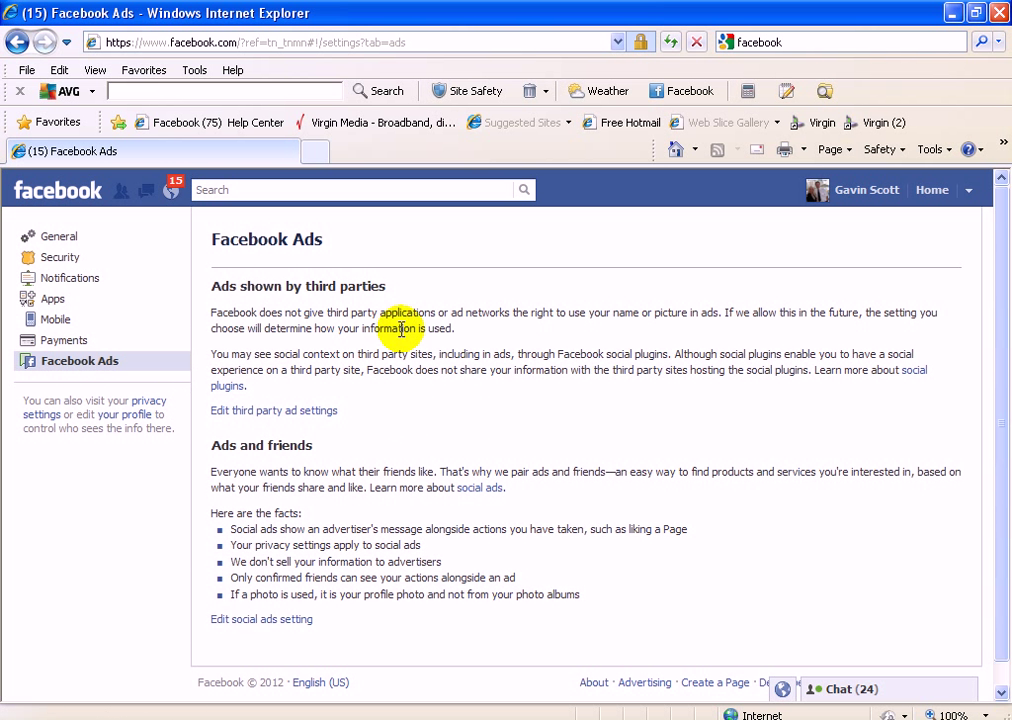
pyautogui.moveTo(384, 412)
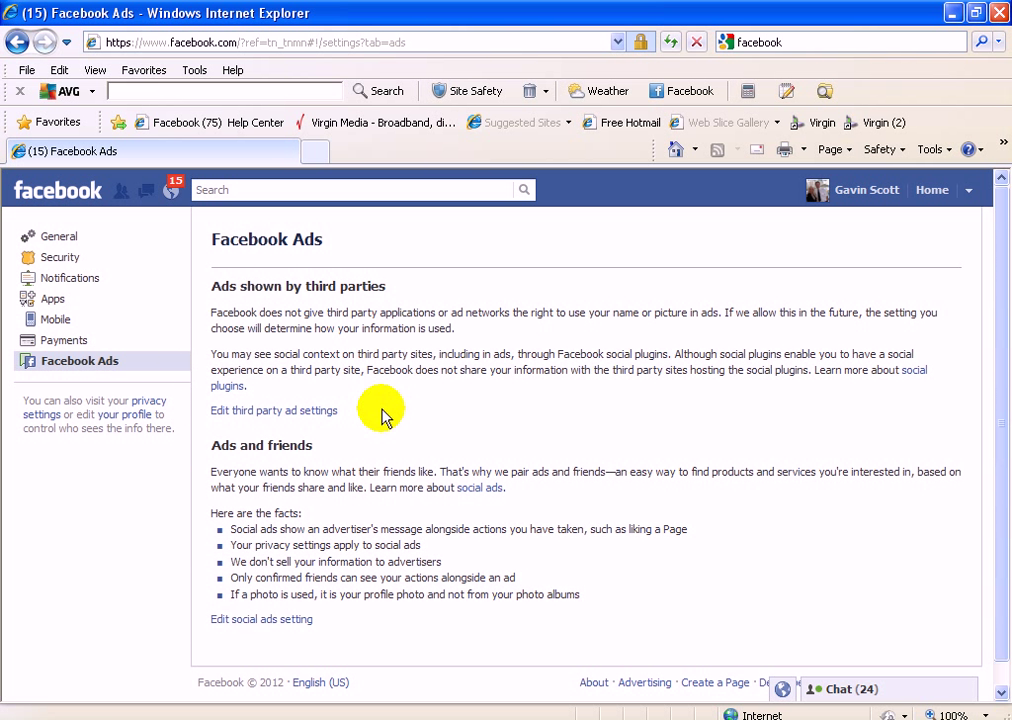
pyautogui.moveTo(260, 620)
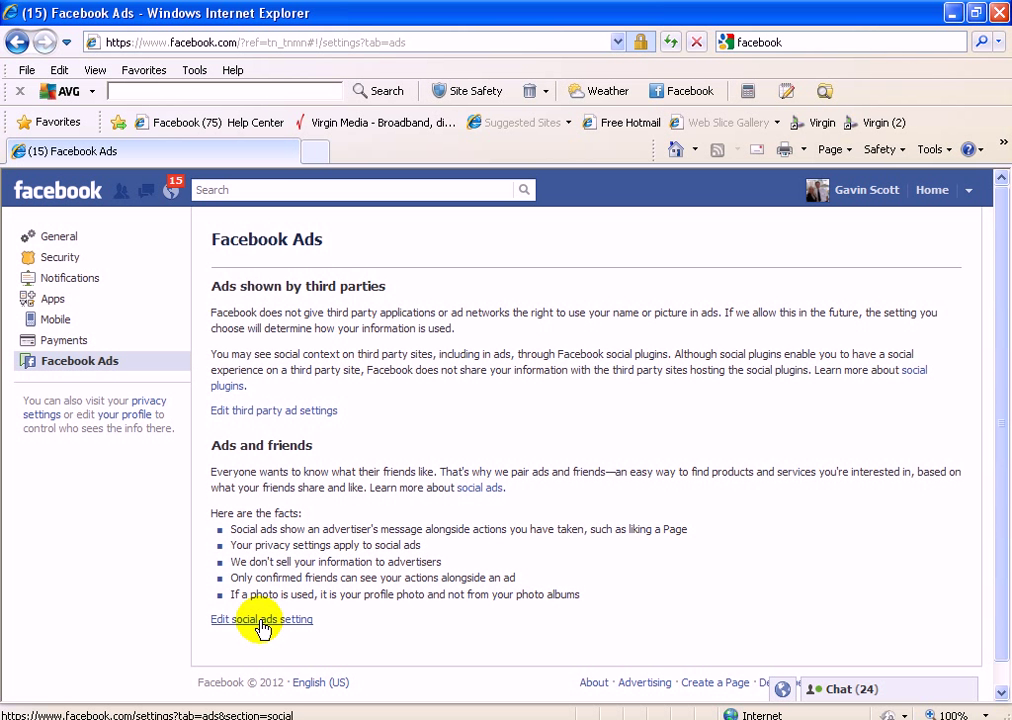
pyautogui.click(260, 620)
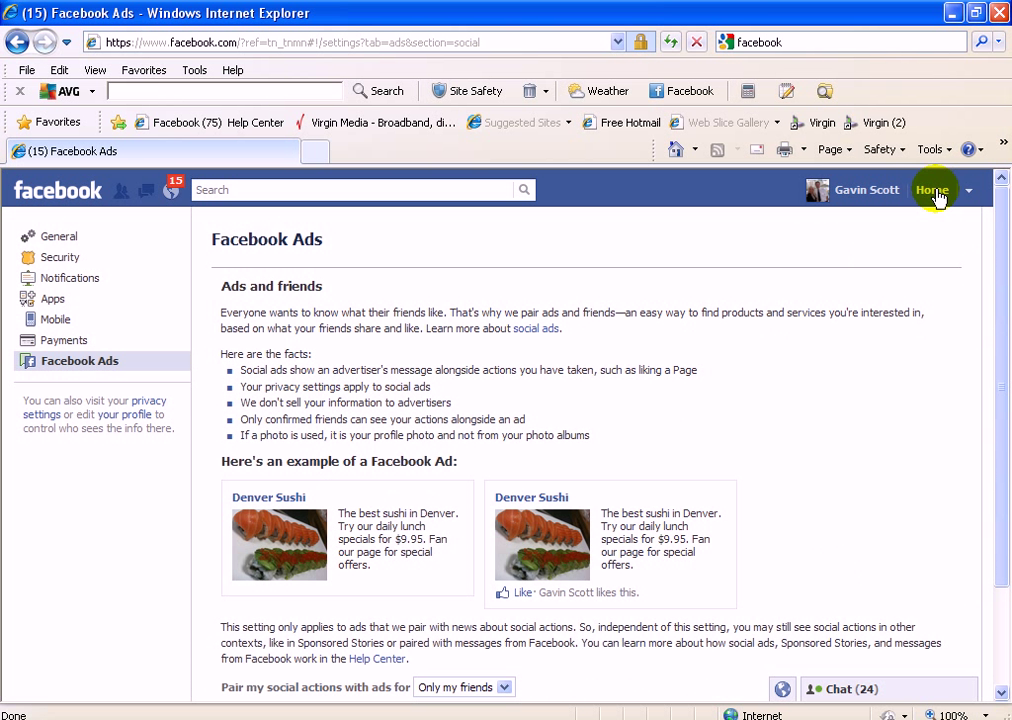
# - Set 'Pair my social actions with ads for' to No one and save the change
pyautogui.scroll(-3)
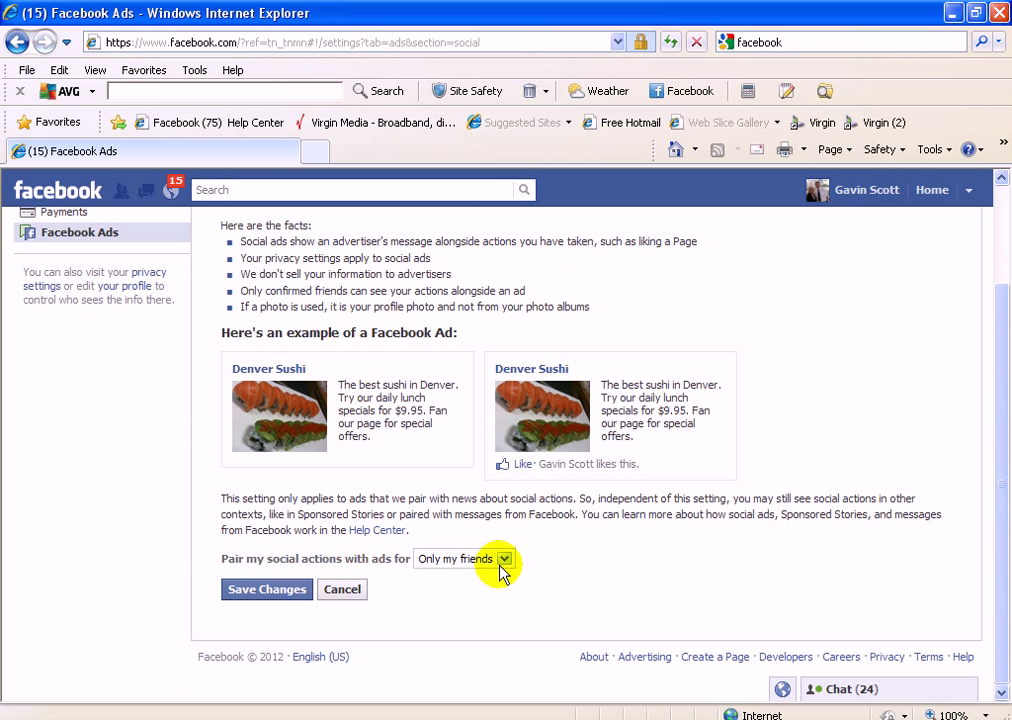
pyautogui.click(504, 558)
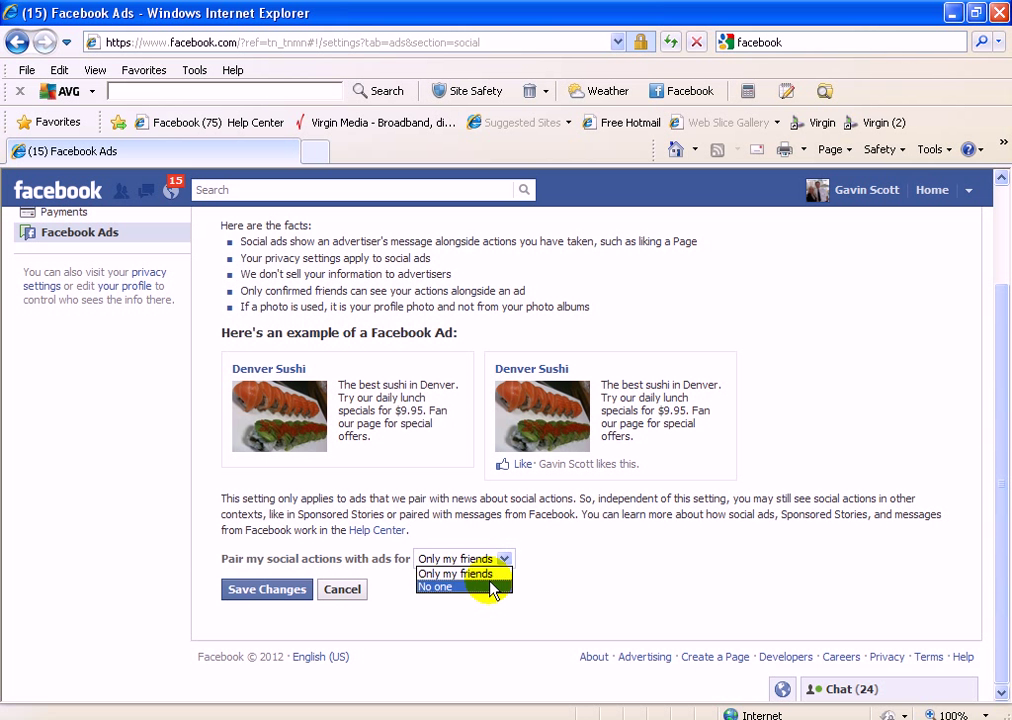
pyautogui.click(436, 588)
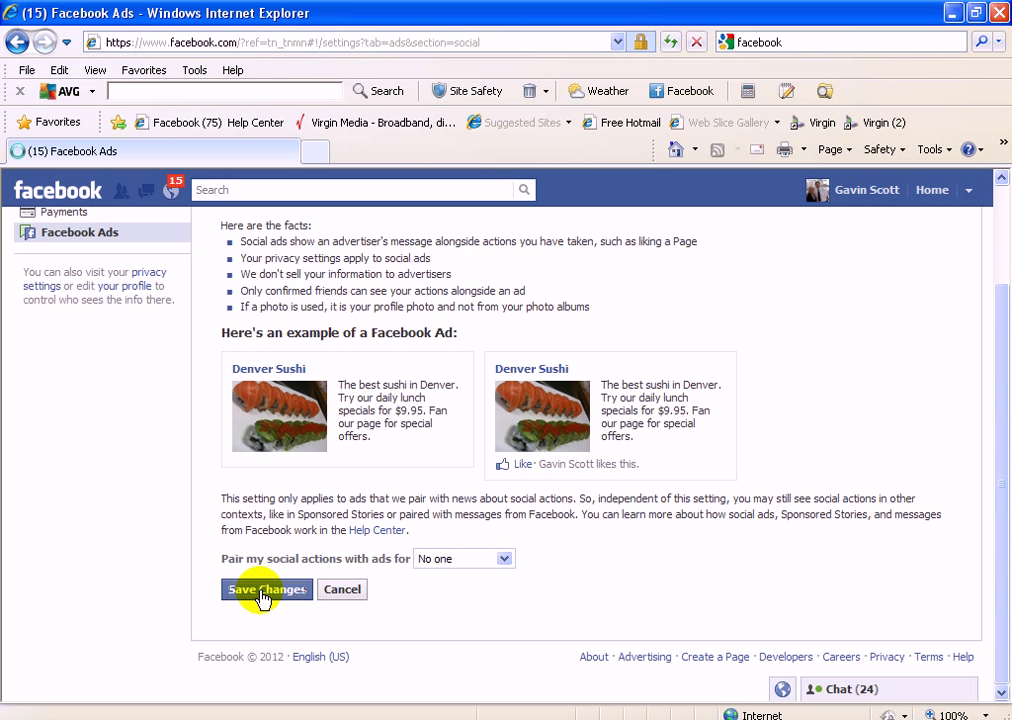
pyautogui.click(266, 588)
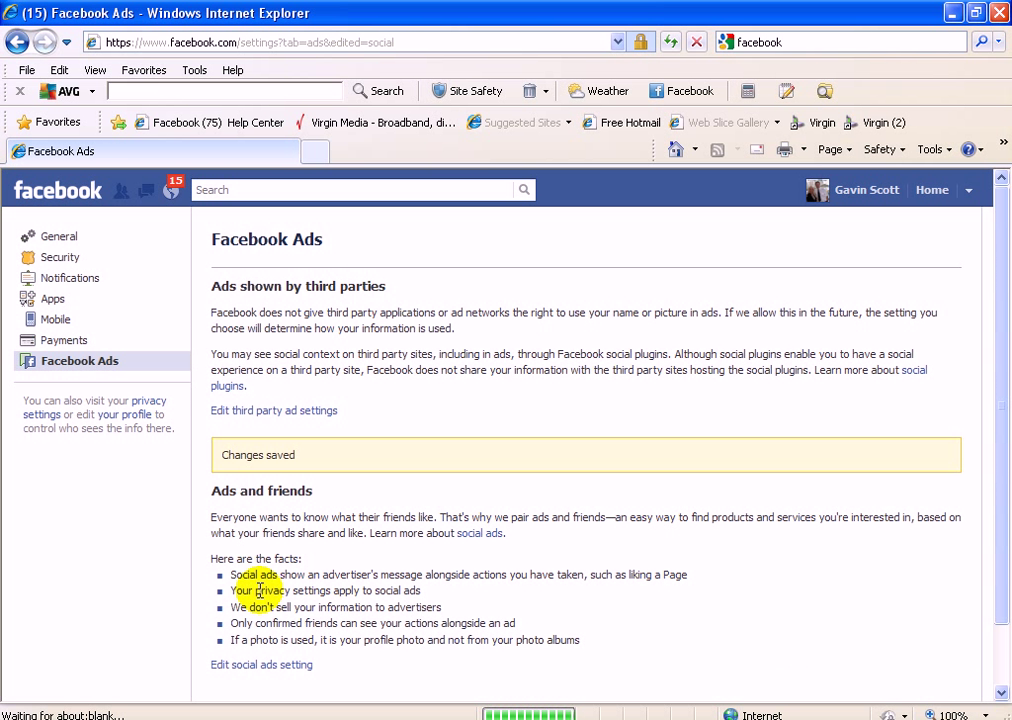